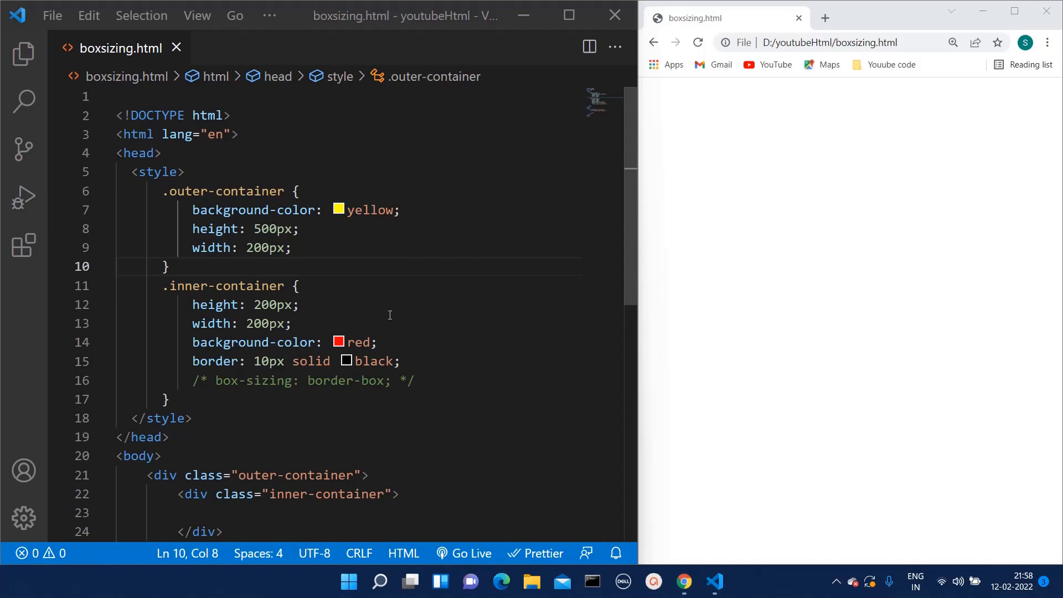
Review the box CSS and reload Chrome so the bordered red box overflows the yellow box.
scroll("down", 3)
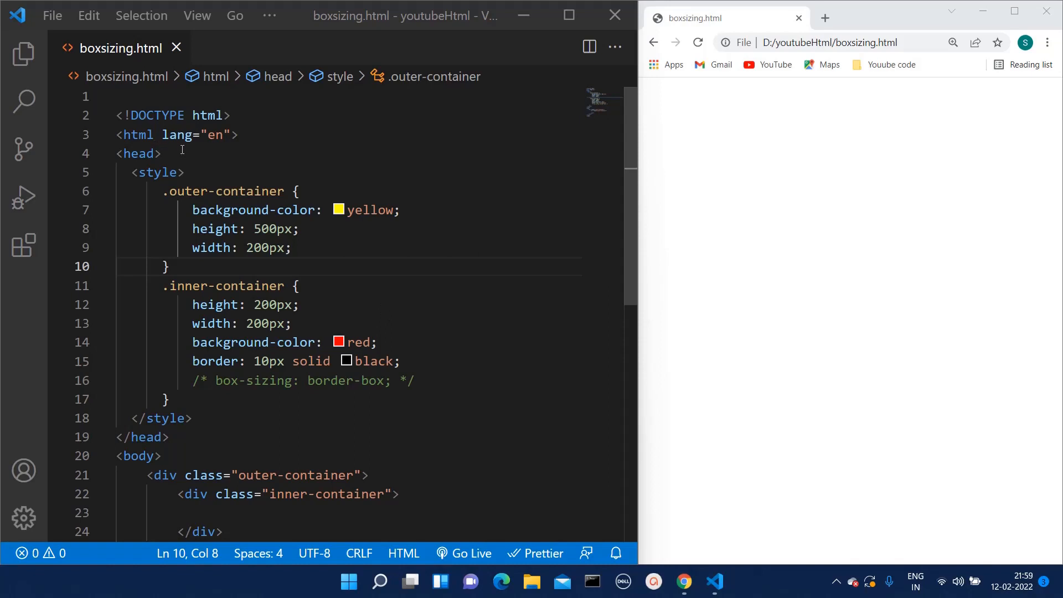
mouse_move(138, 154)
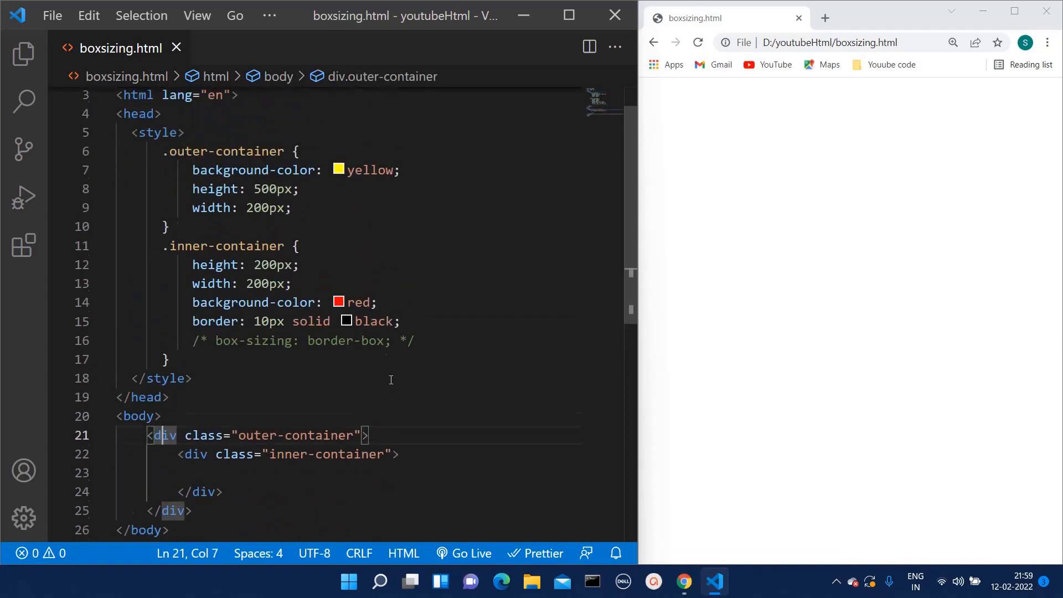
scroll("down", 3)
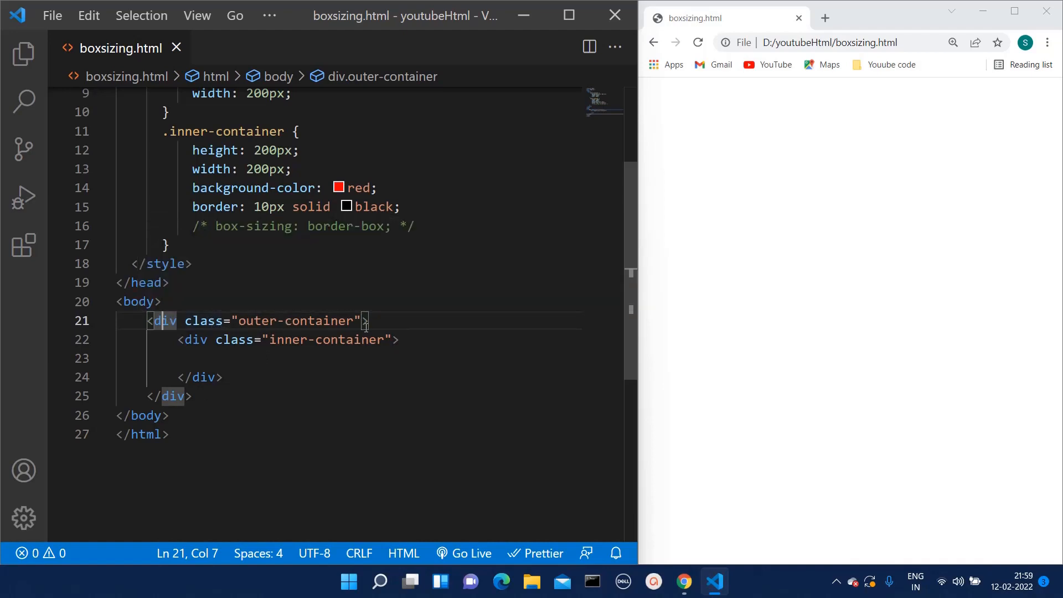
mouse_move(261, 358)
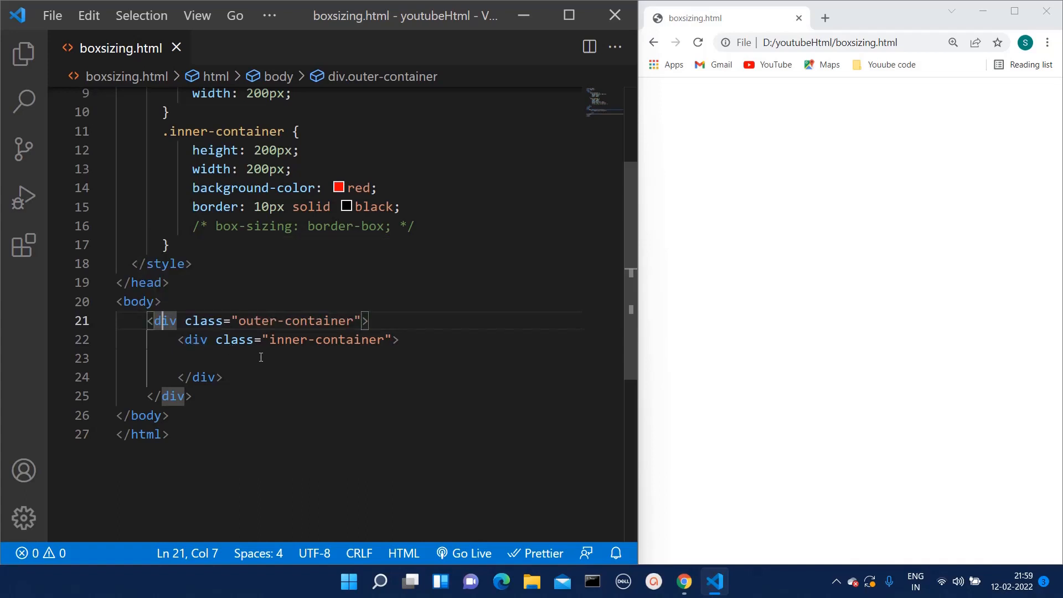
mouse_move(333, 358)
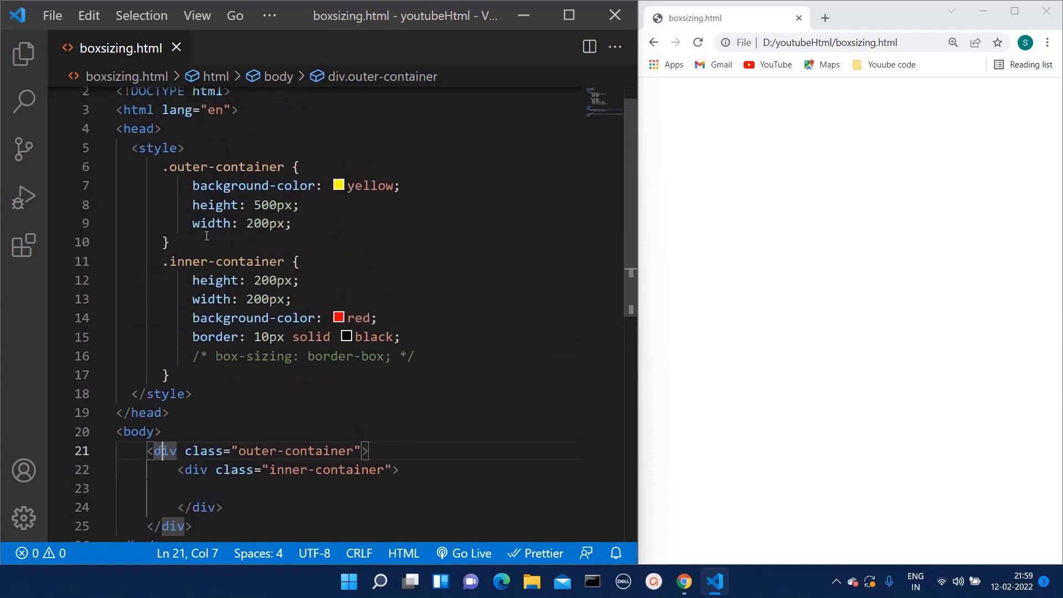
mouse_move(393, 199)
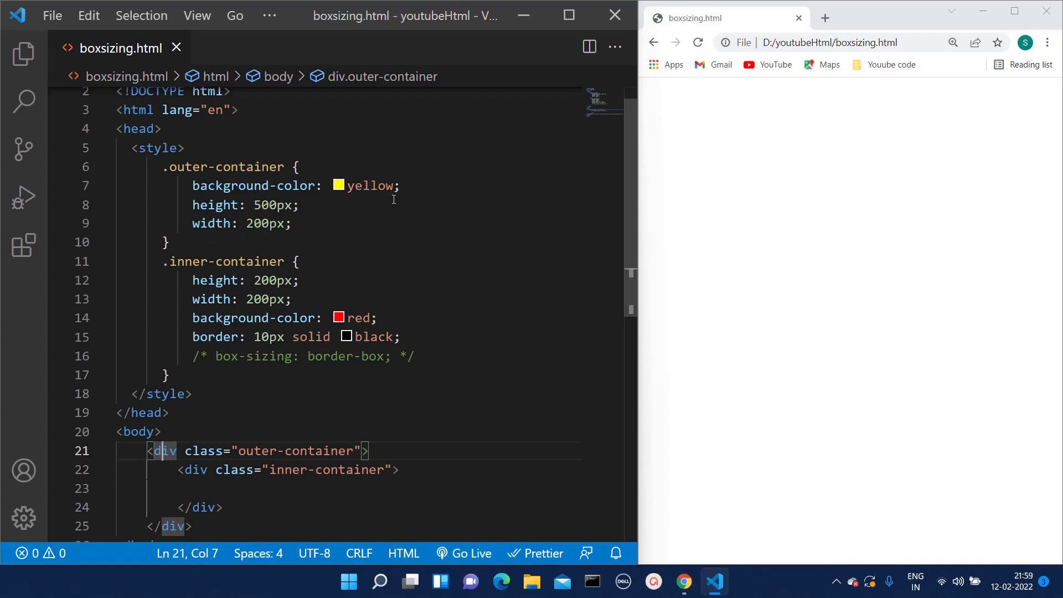
mouse_move(378, 192)
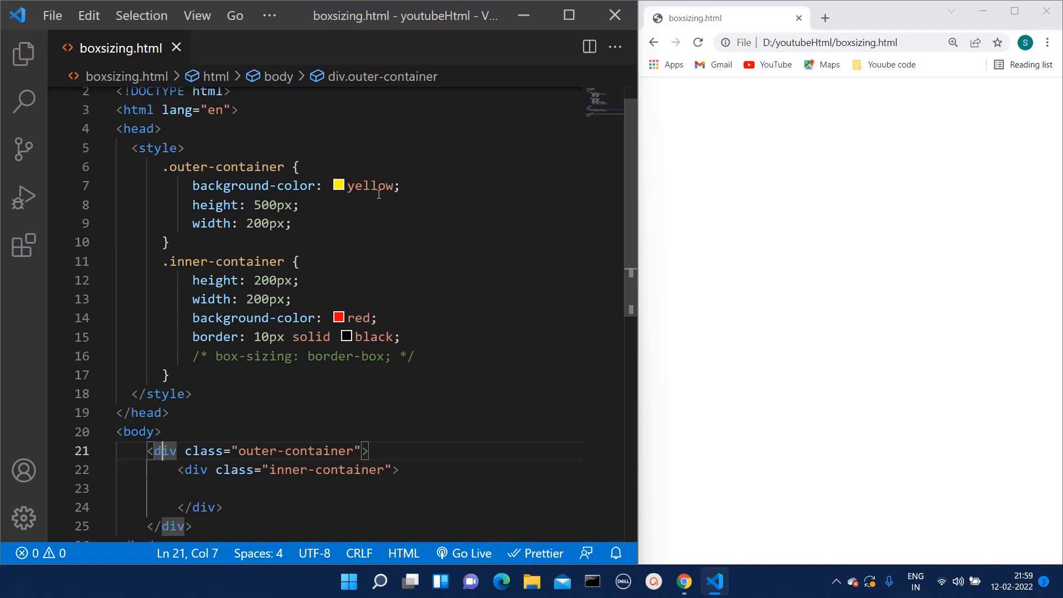
mouse_move(439, 171)
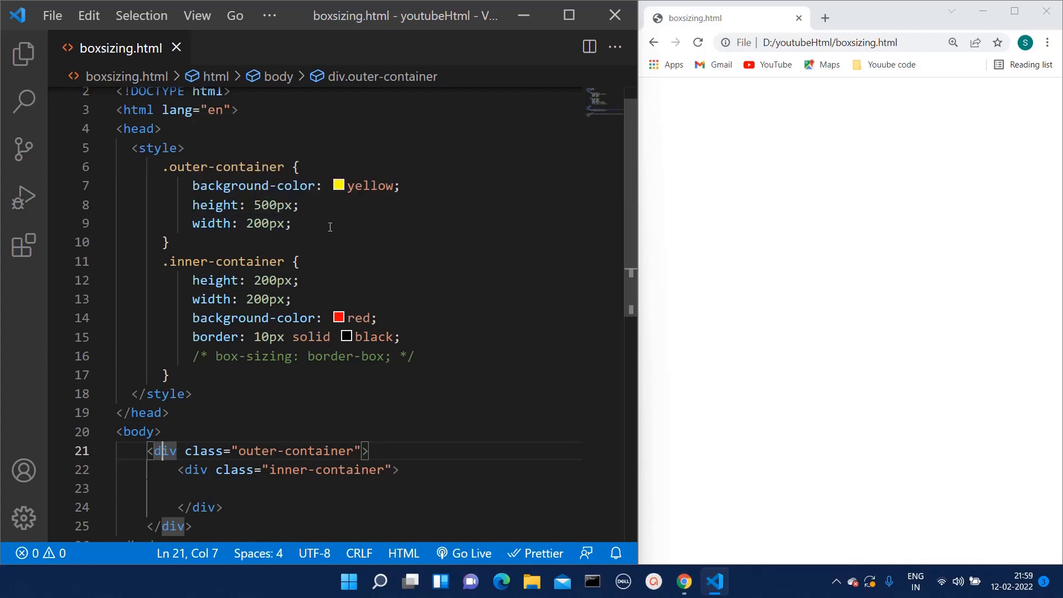
scroll("down", 3)
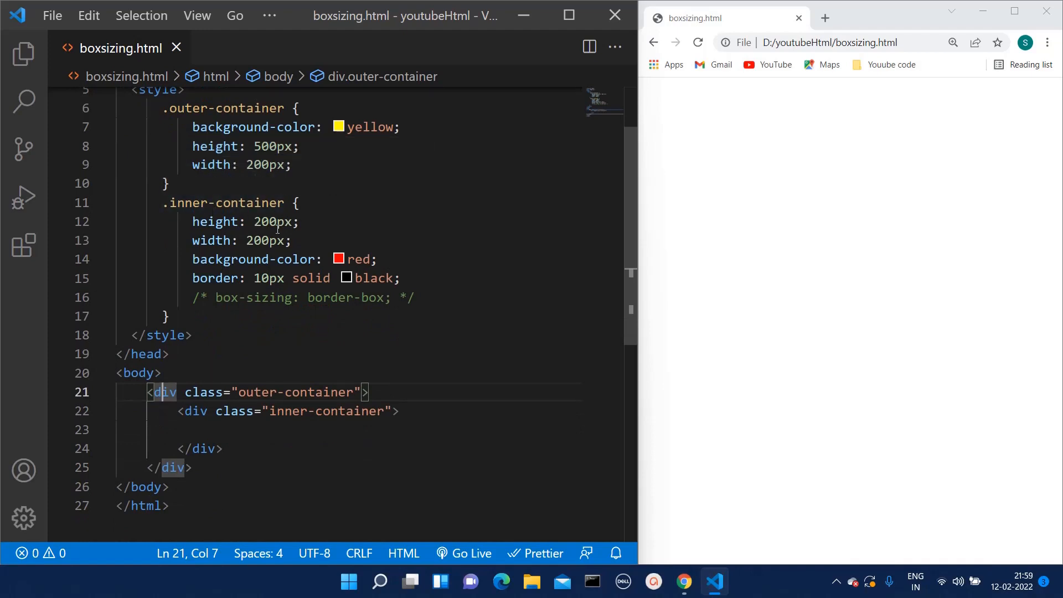
mouse_move(213, 221)
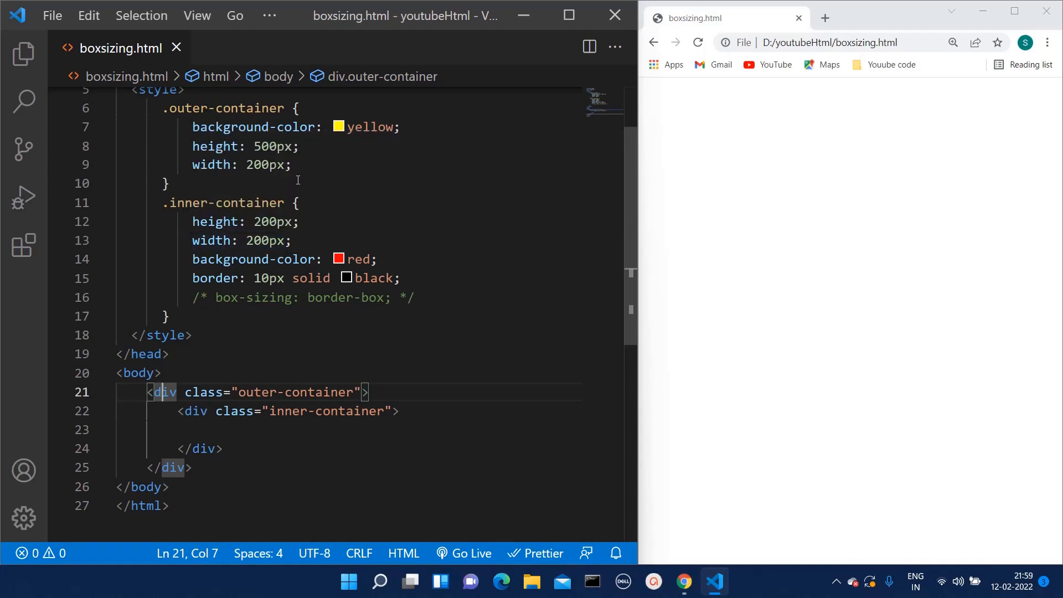
mouse_move(298, 170)
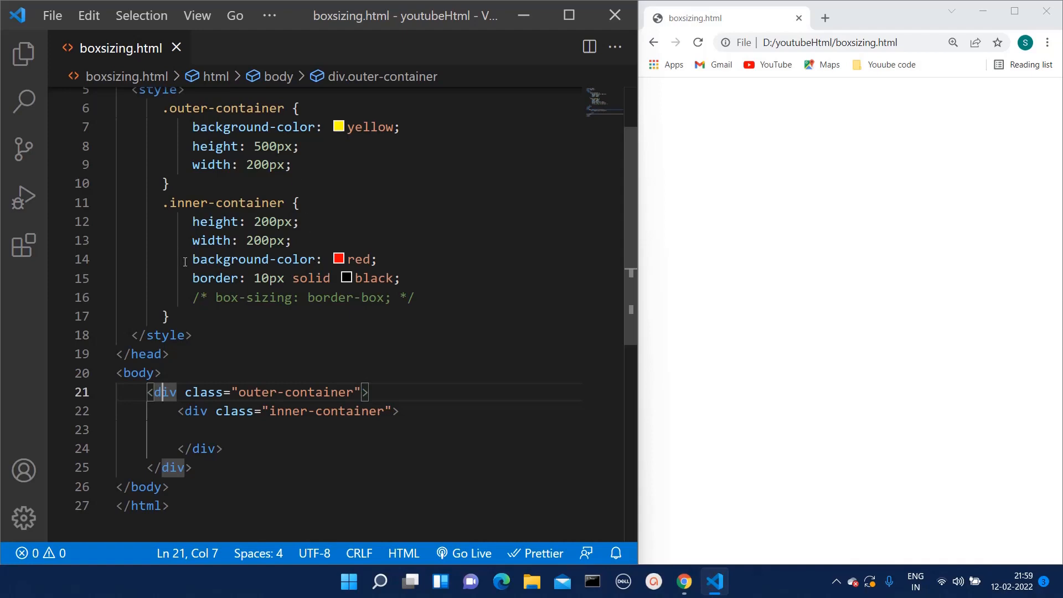
mouse_move(412, 234)
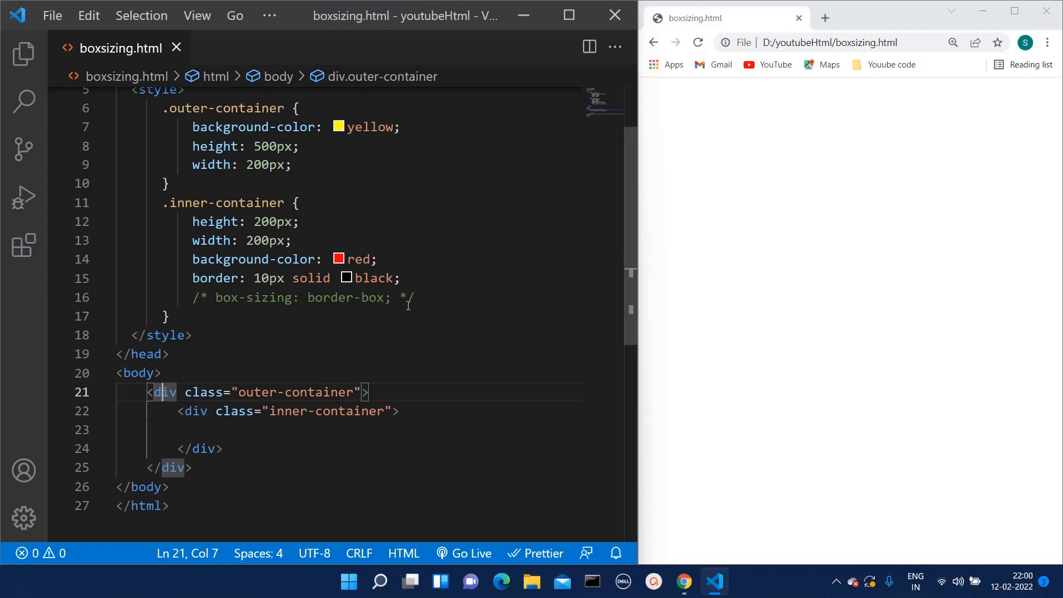
left_click(416, 297)
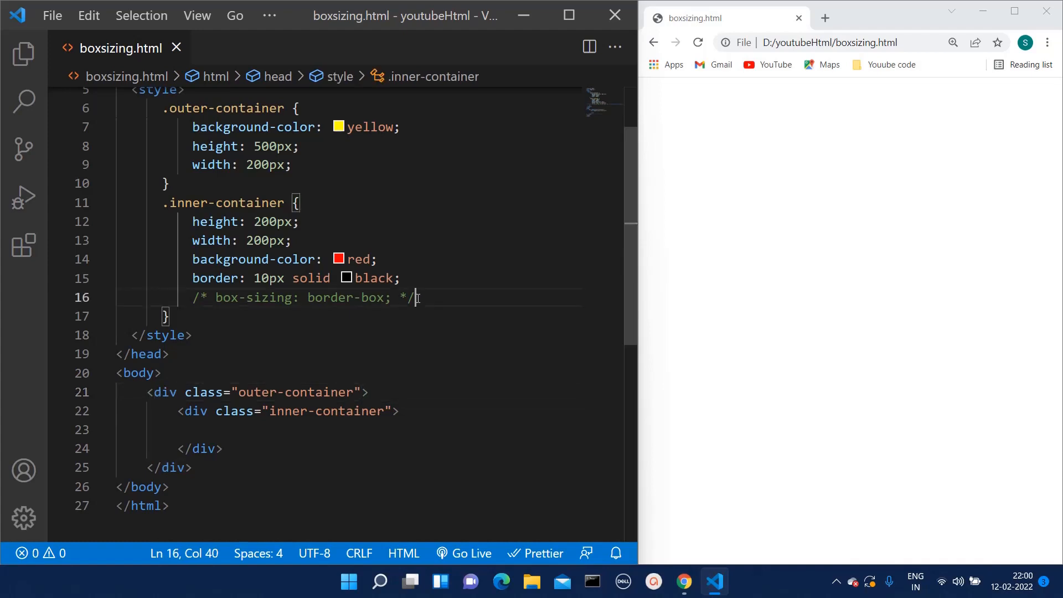
triple_click(299, 297)
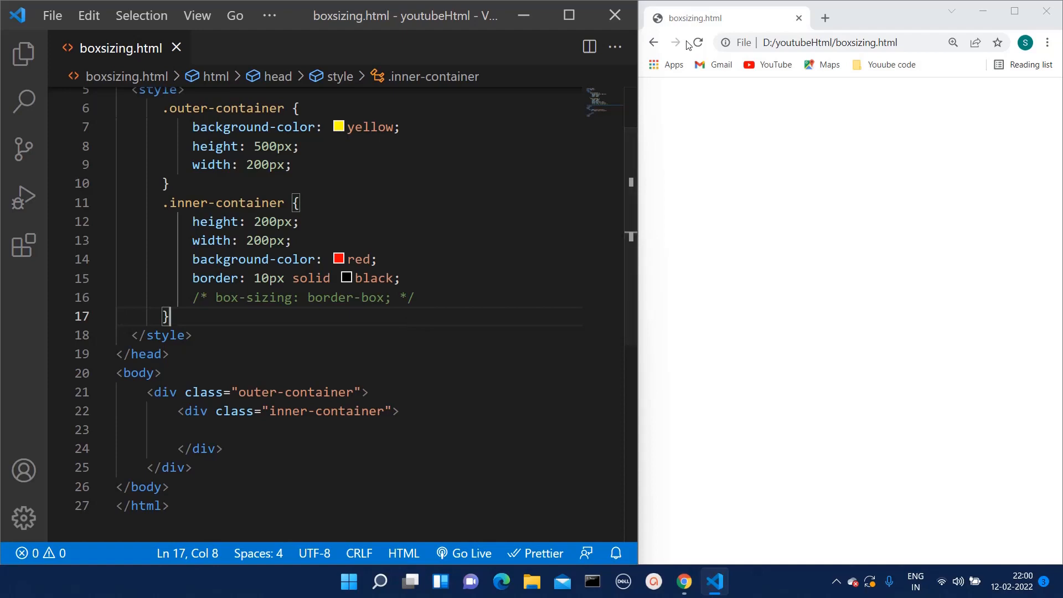
left_click(697, 42)
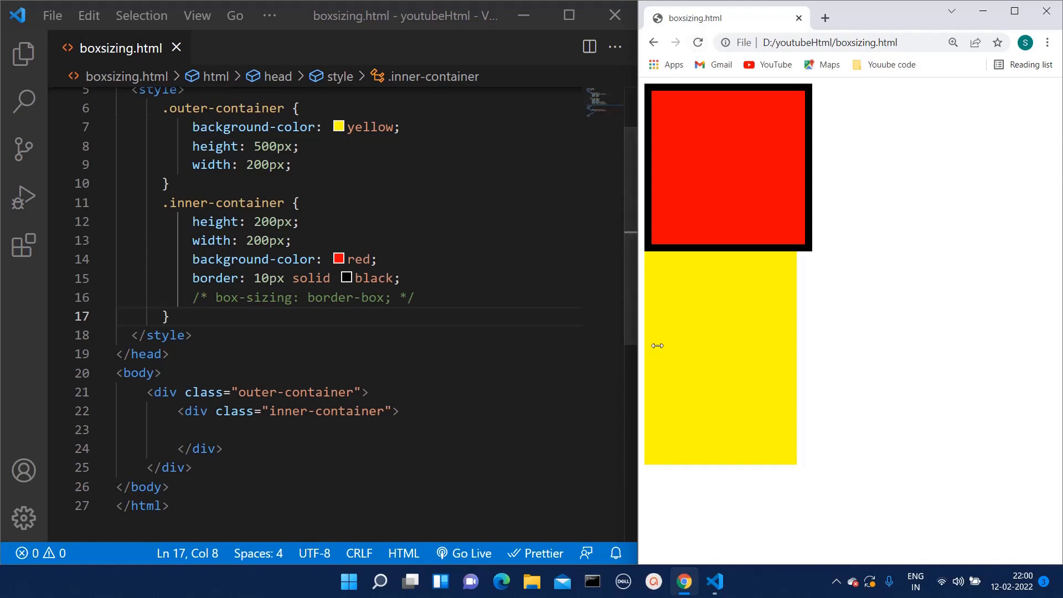
mouse_move(783, 465)
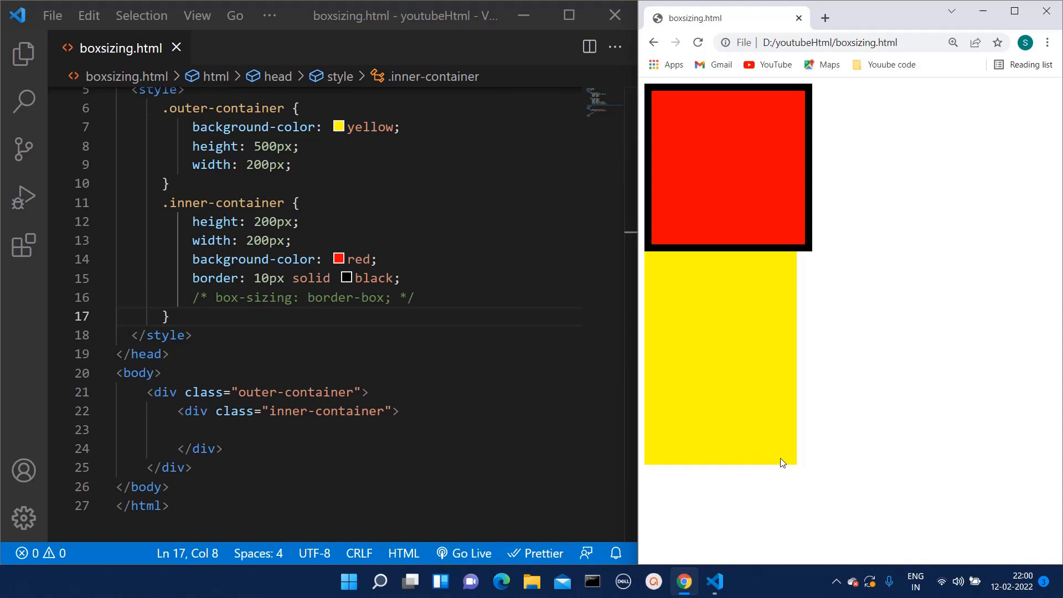
mouse_move(777, 459)
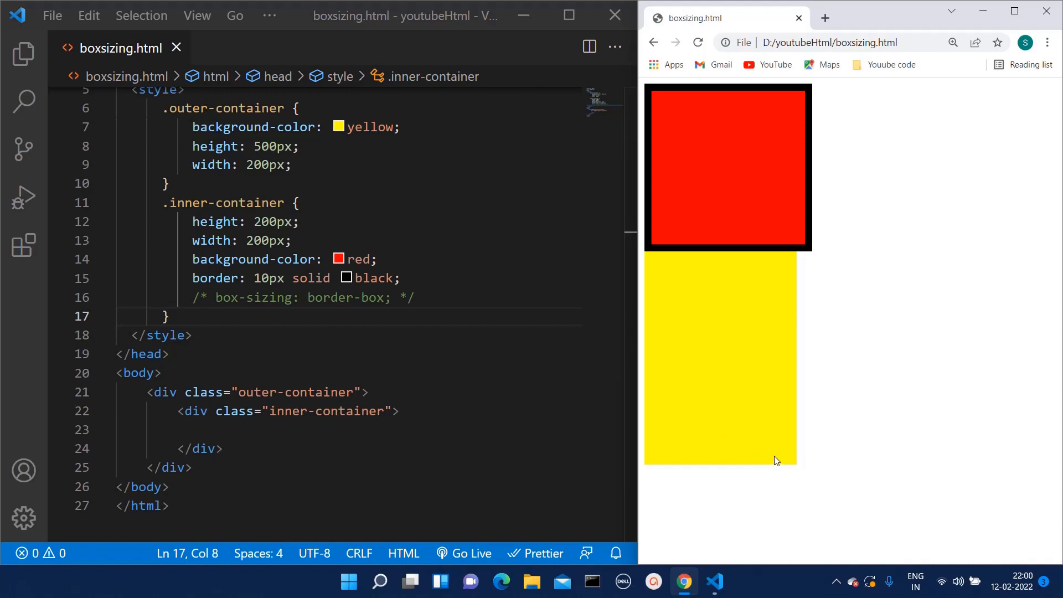
mouse_move(751, 184)
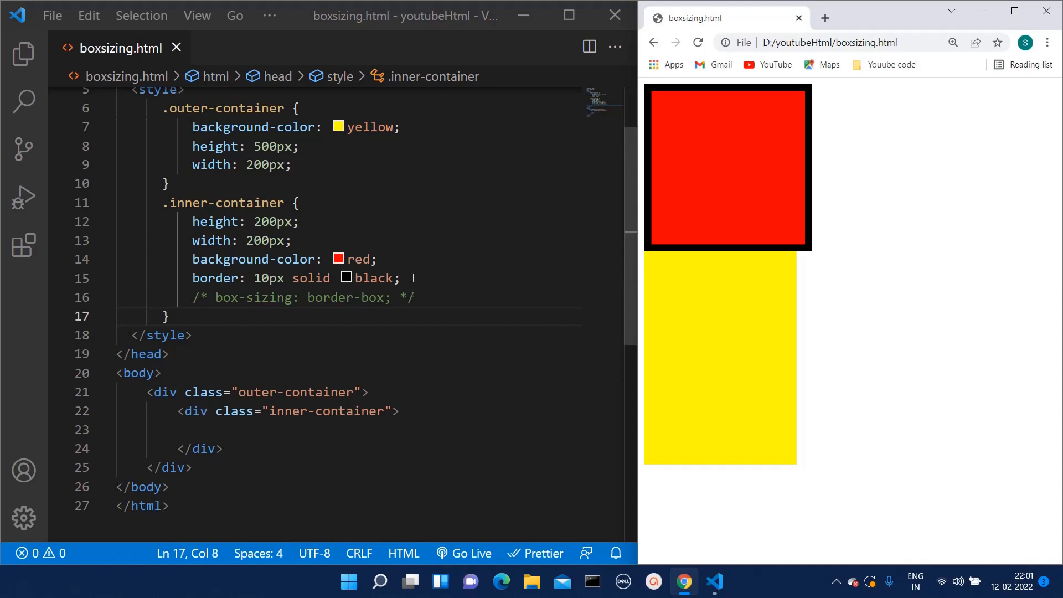
Toggle the inner box's 10px solid black border with Ctrl+/ and reload to compare the rendering.
left_click_drag(192, 278, 400, 278)
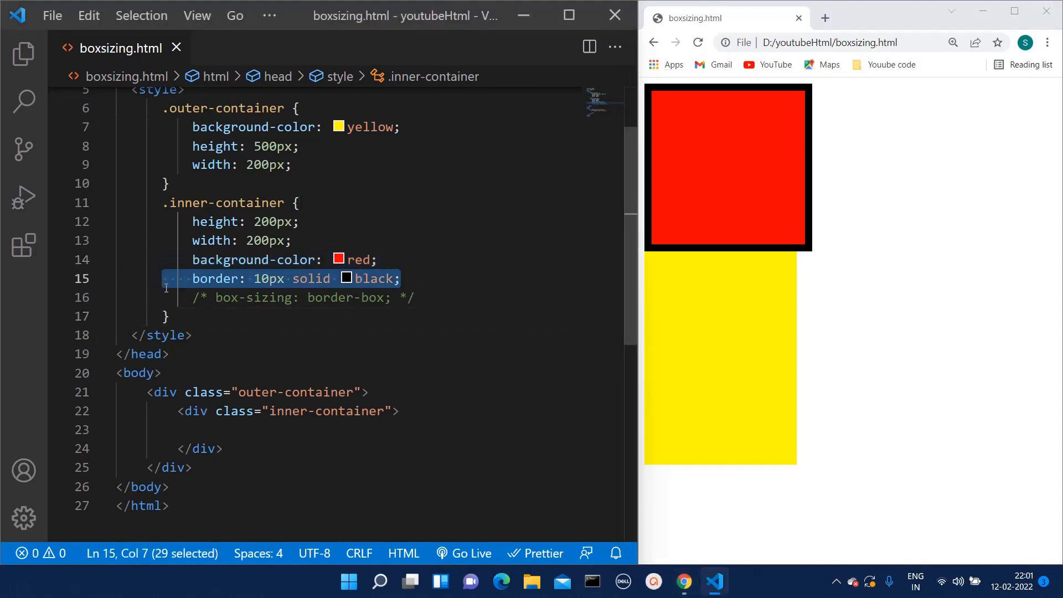
key("Ctrl+/")
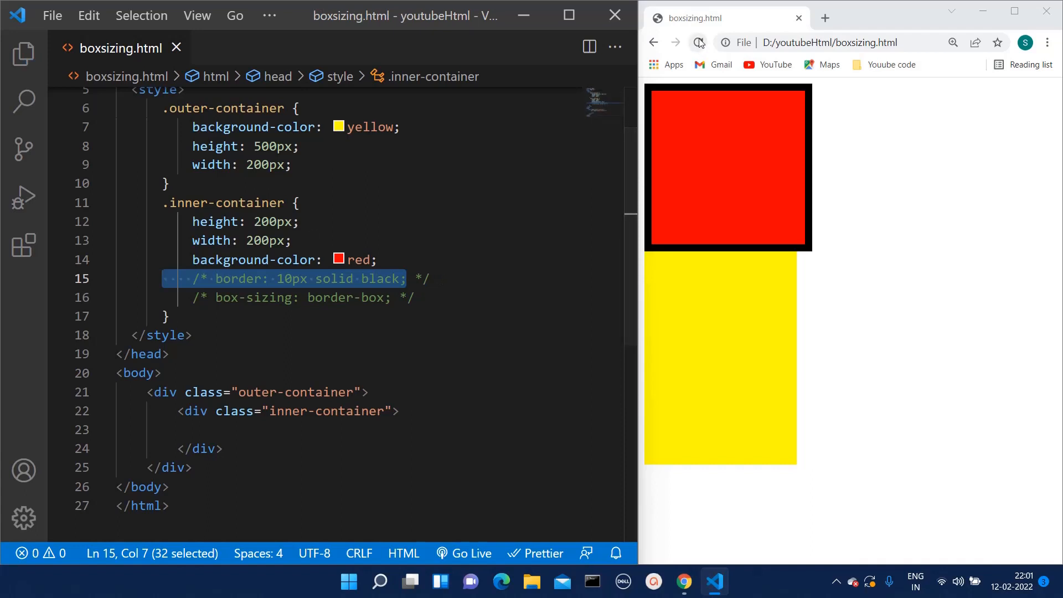
left_click(697, 42)
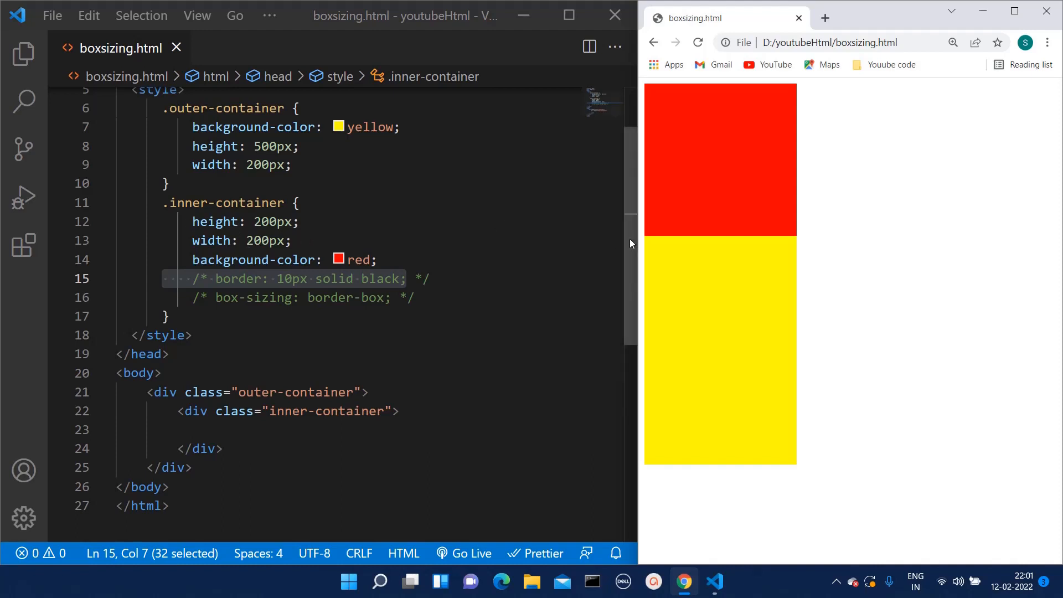
mouse_move(743, 221)
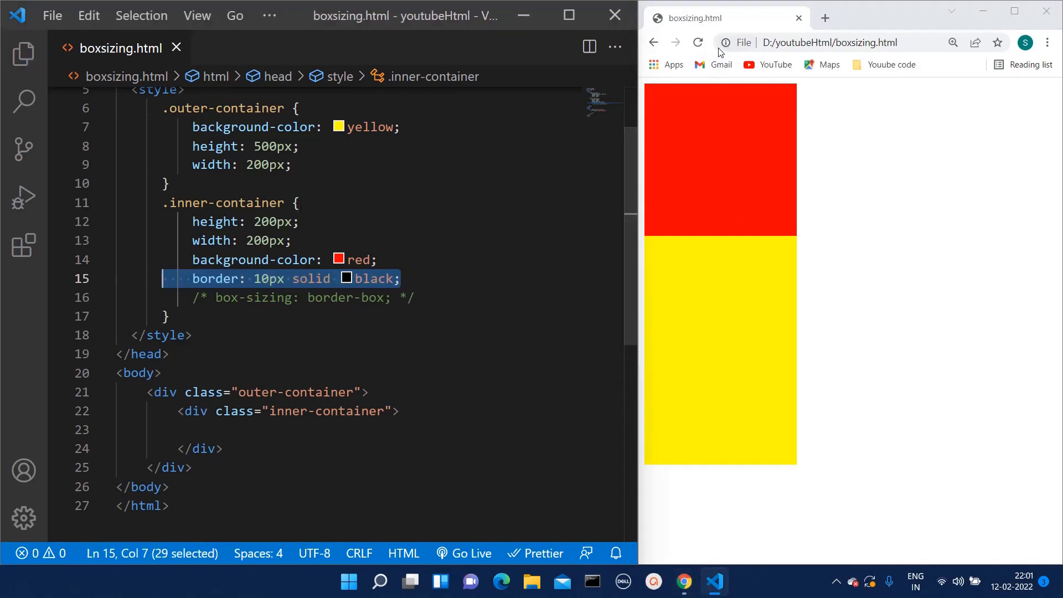
left_click(166, 354)
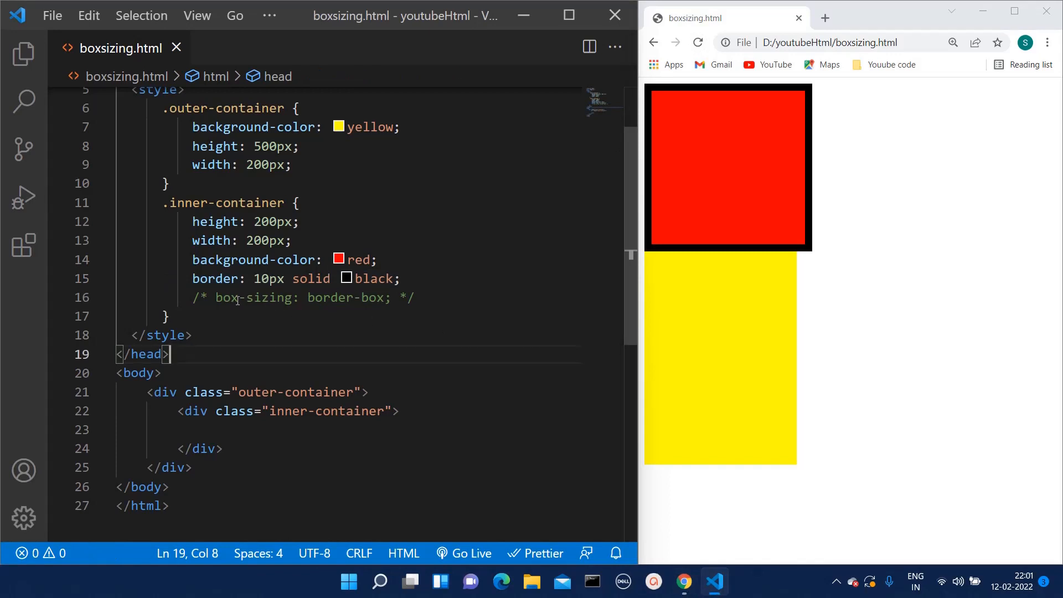
left_click_drag(216, 297, 400, 297)
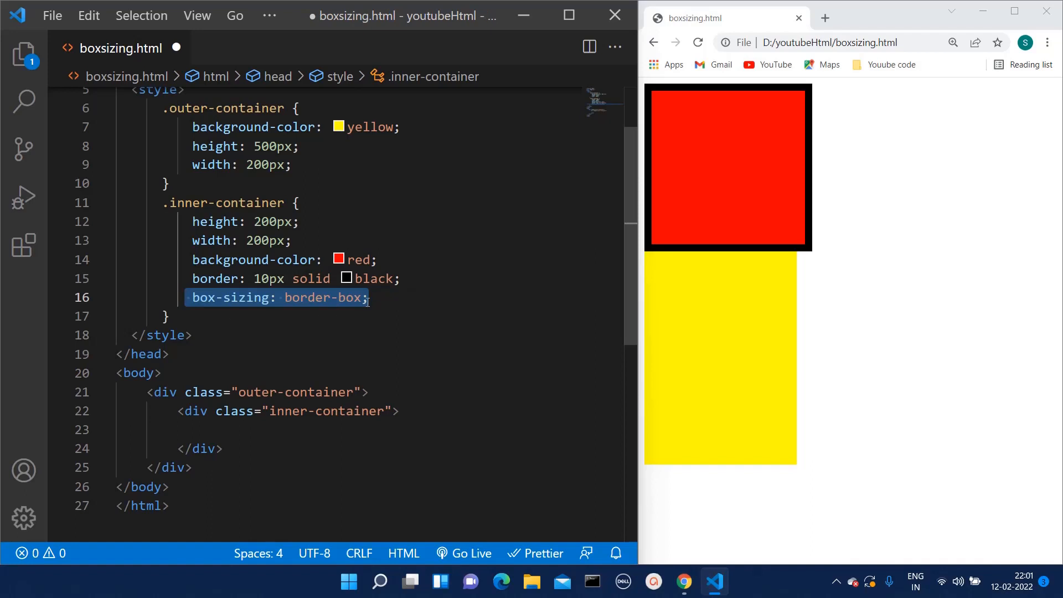
Uncomment box-sizing, try content-box as its value, then clear it and reload.
key("Backspace")
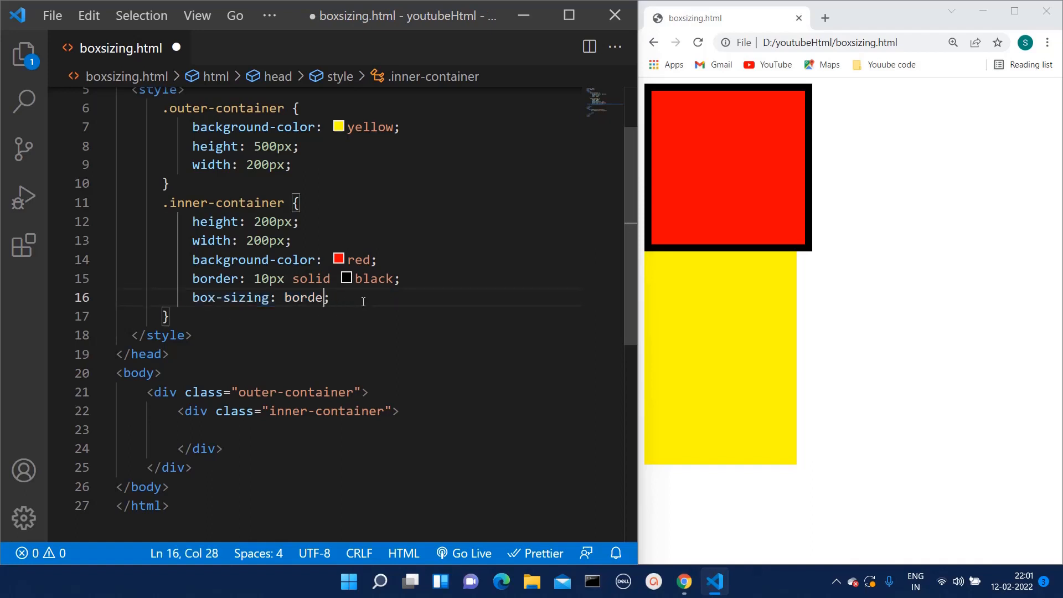
type("con")
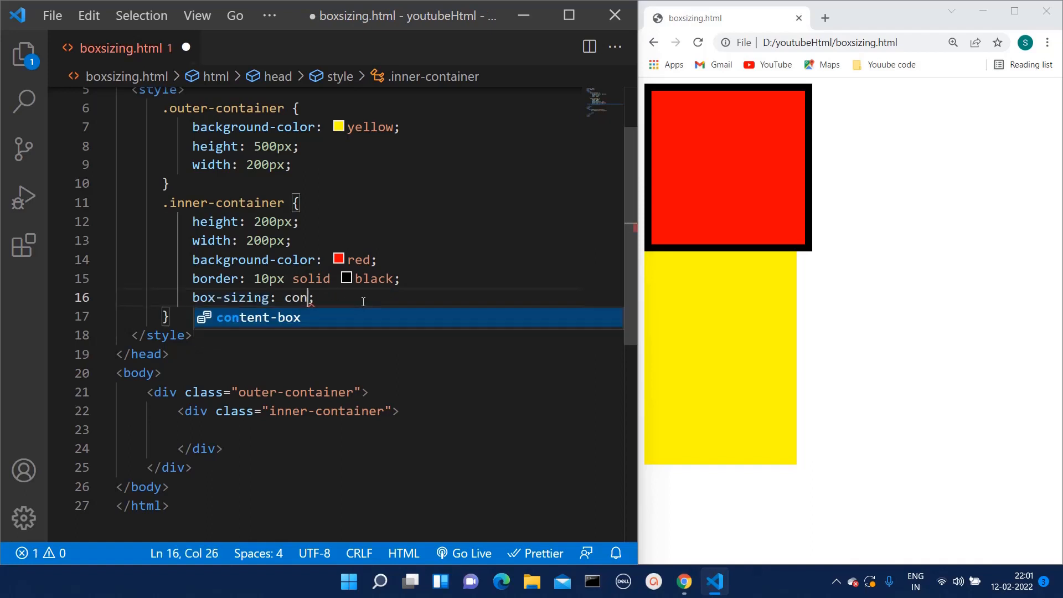
key("Tab")
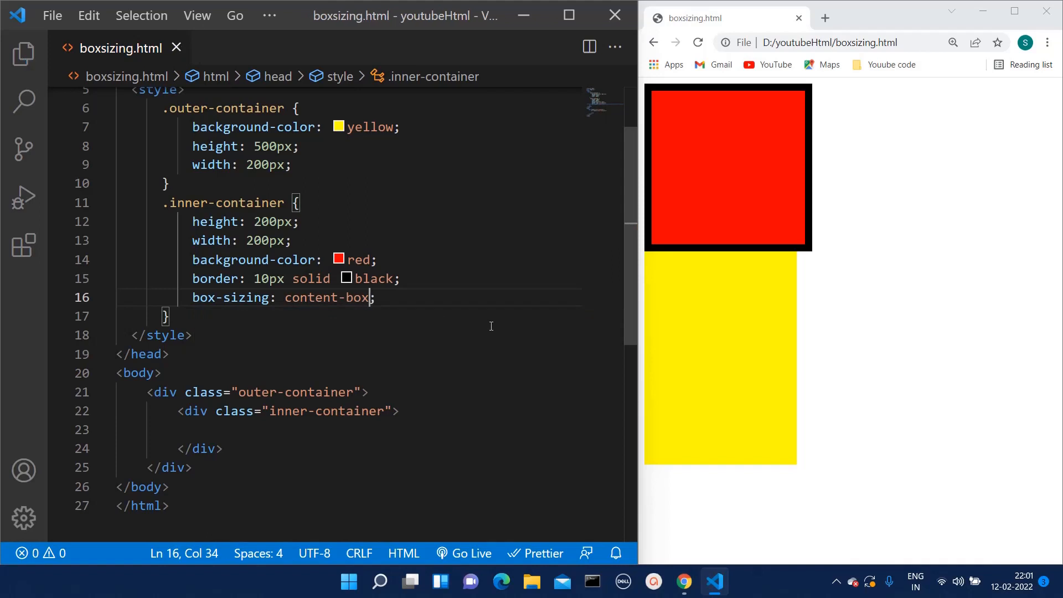
left_click(697, 42)
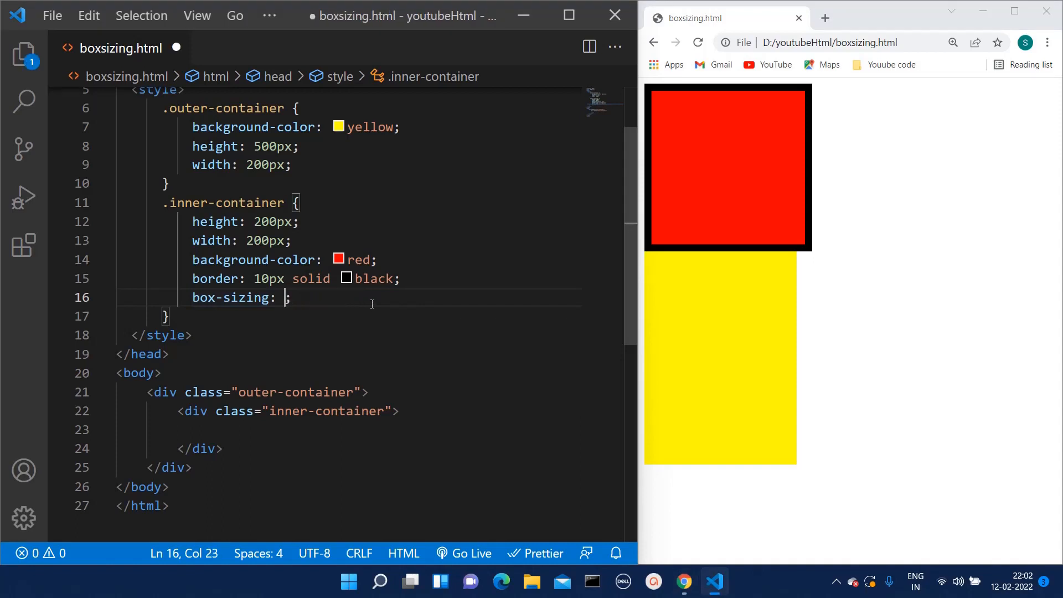
Set box-sizing to border-box and reload so the bordered red box fits the yellow box.
type("border-box")
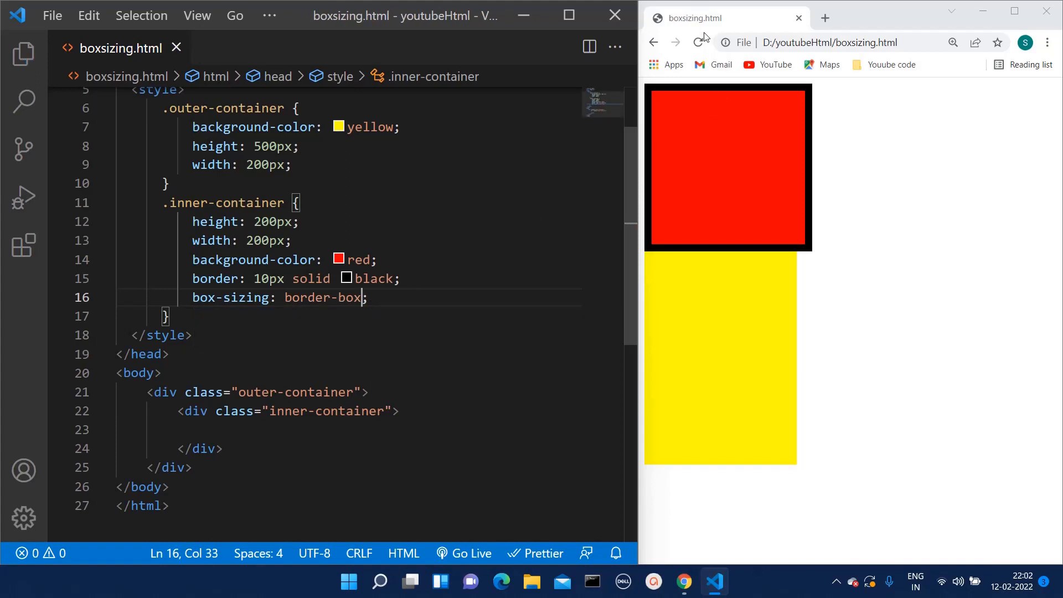
left_click(699, 42)
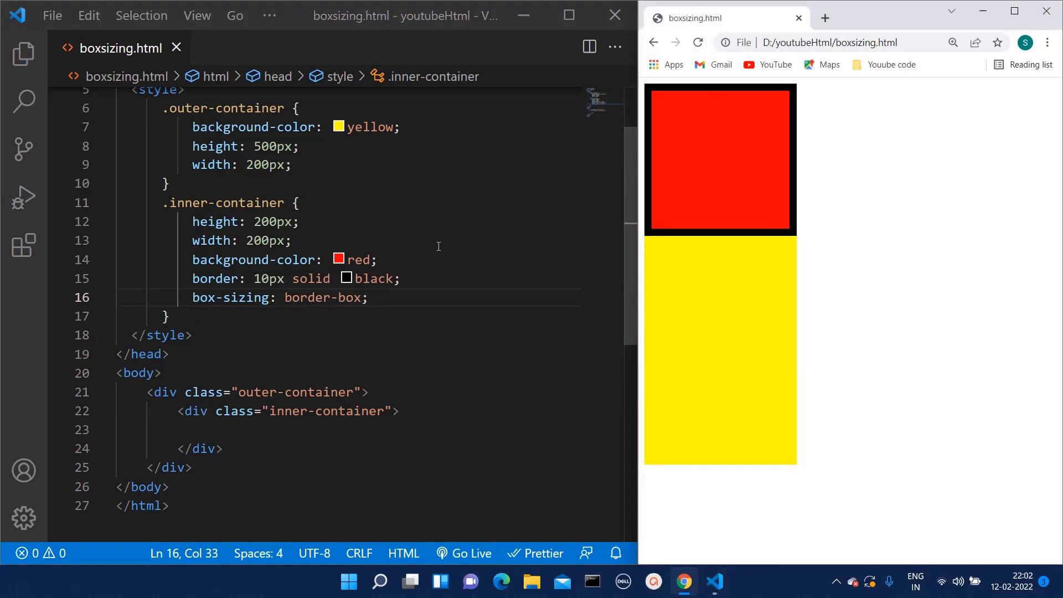
mouse_move(655, 191)
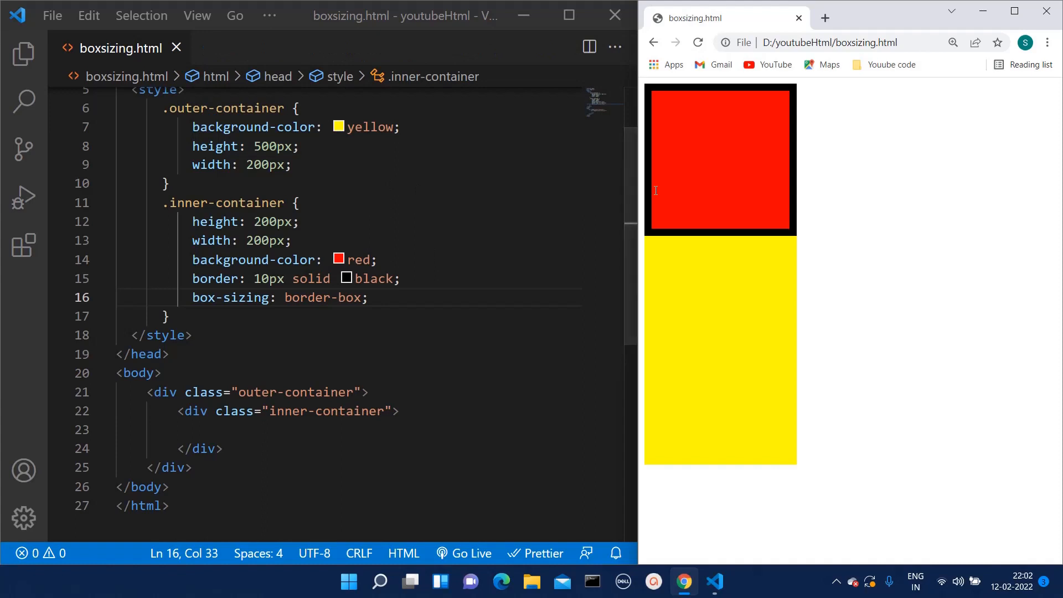
mouse_move(731, 204)
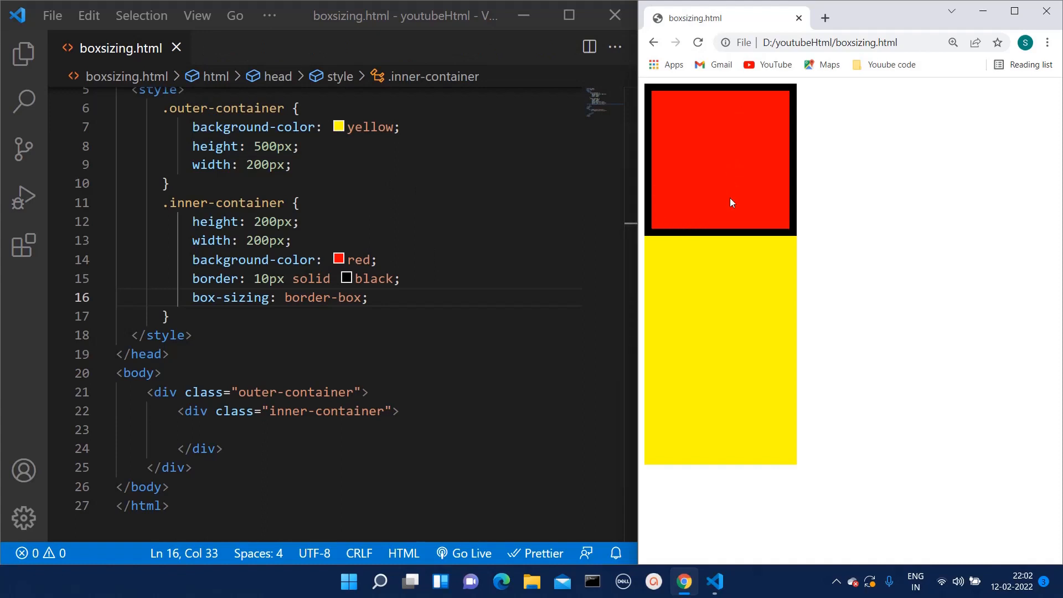
mouse_move(730, 207)
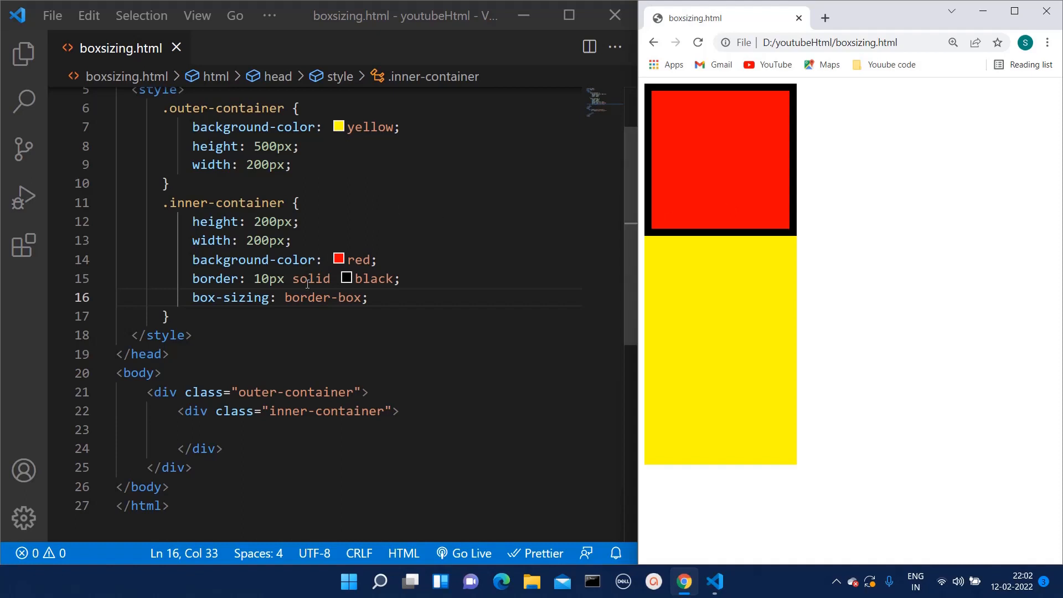
mouse_move(748, 241)
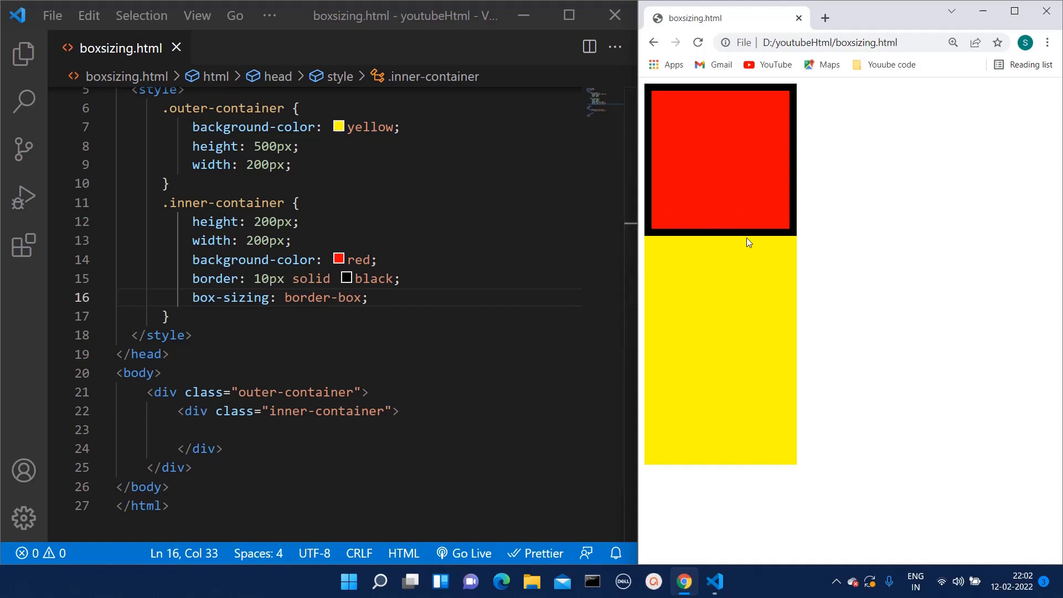
mouse_move(780, 241)
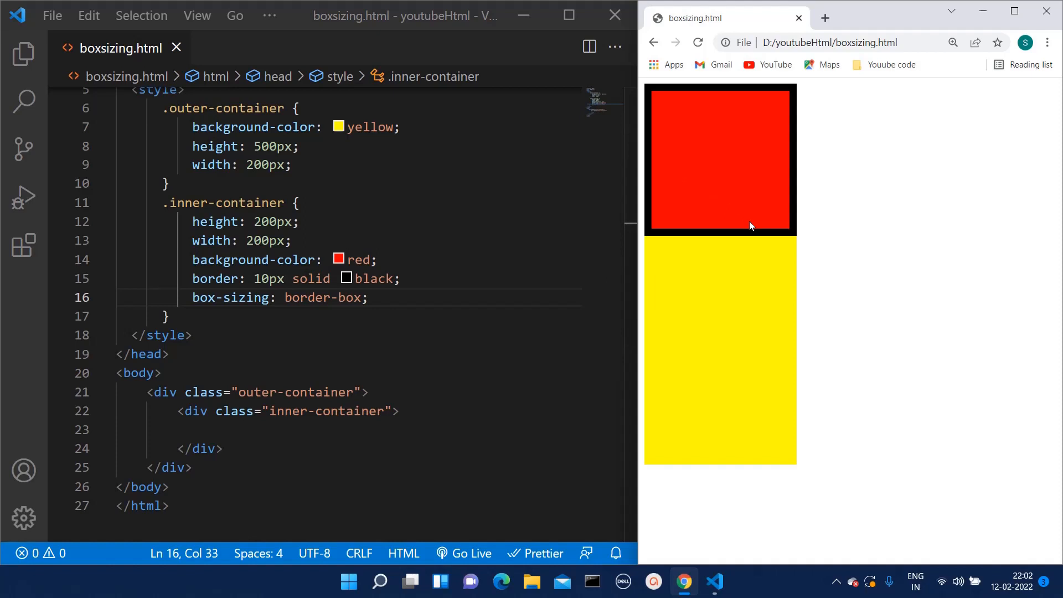
mouse_move(744, 223)
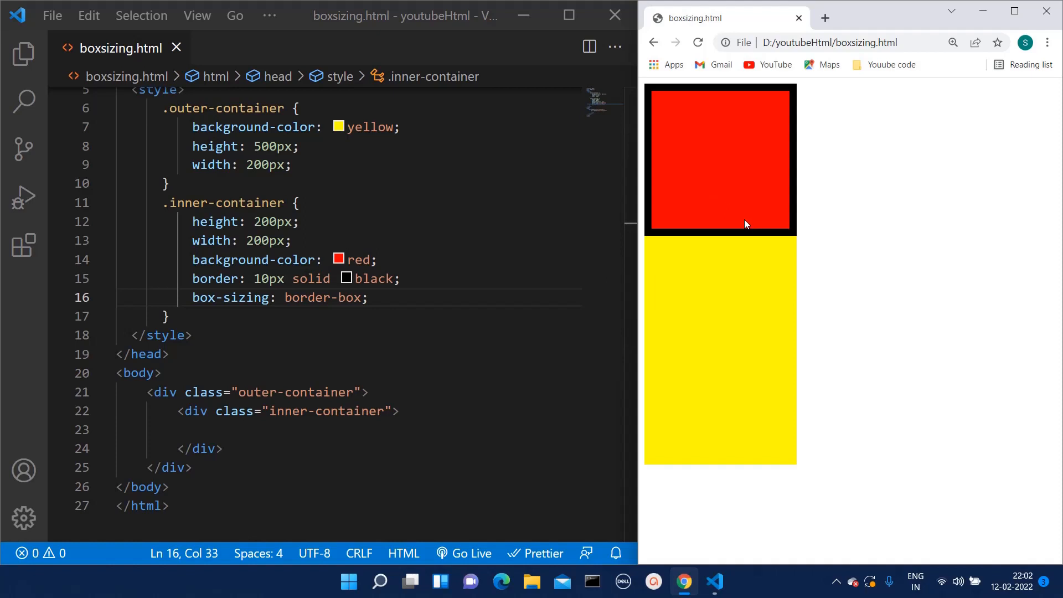
mouse_move(663, 100)
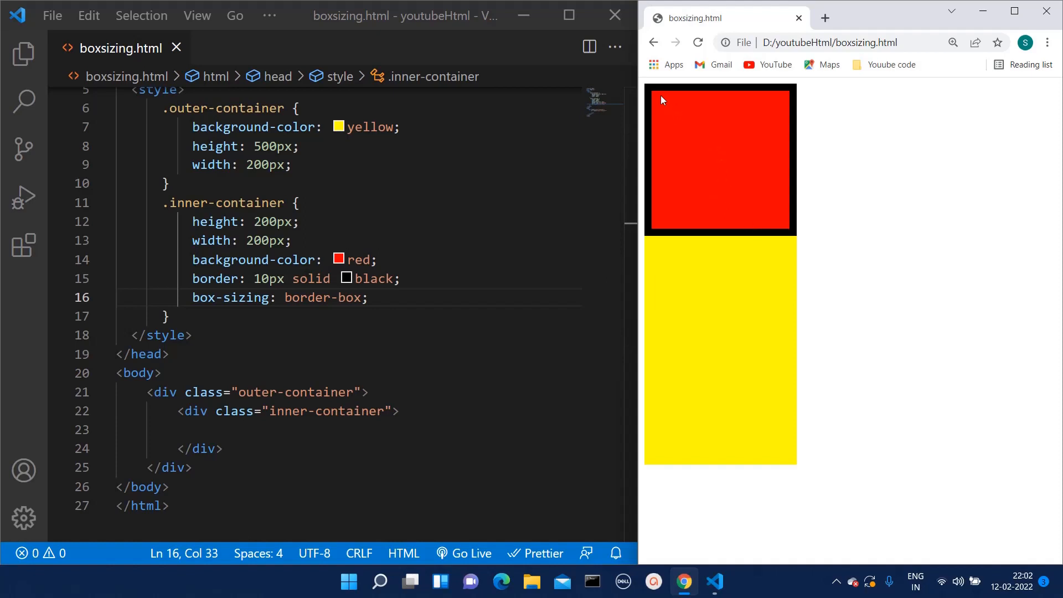
mouse_move(721, 229)
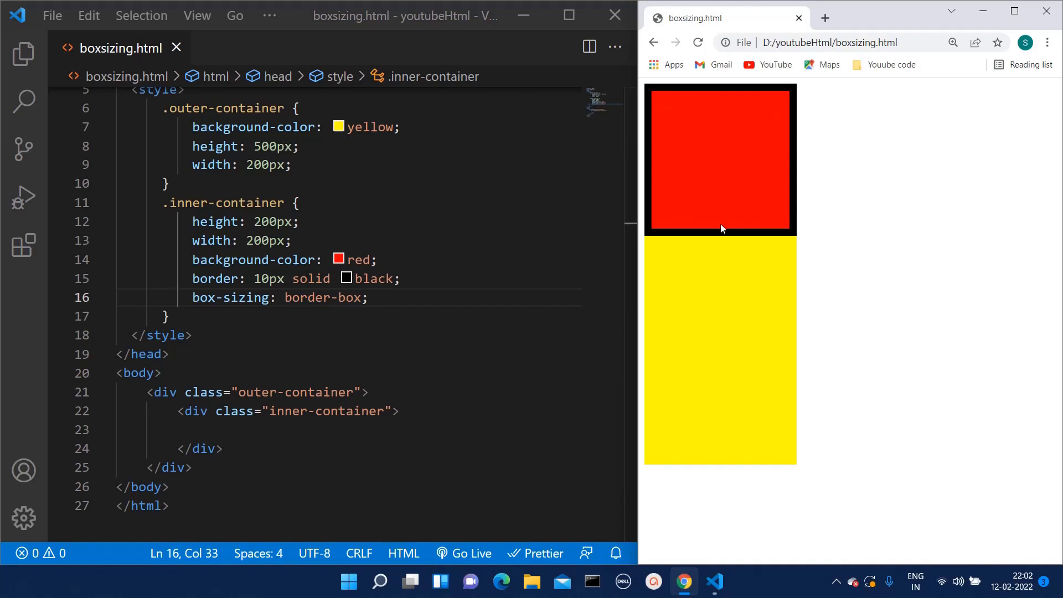
mouse_move(785, 228)
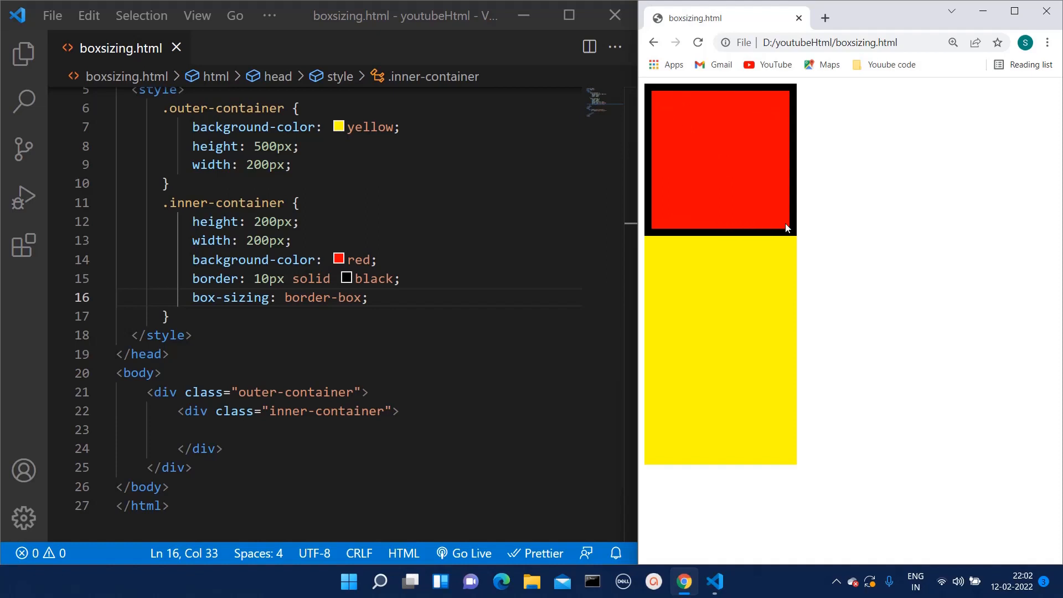